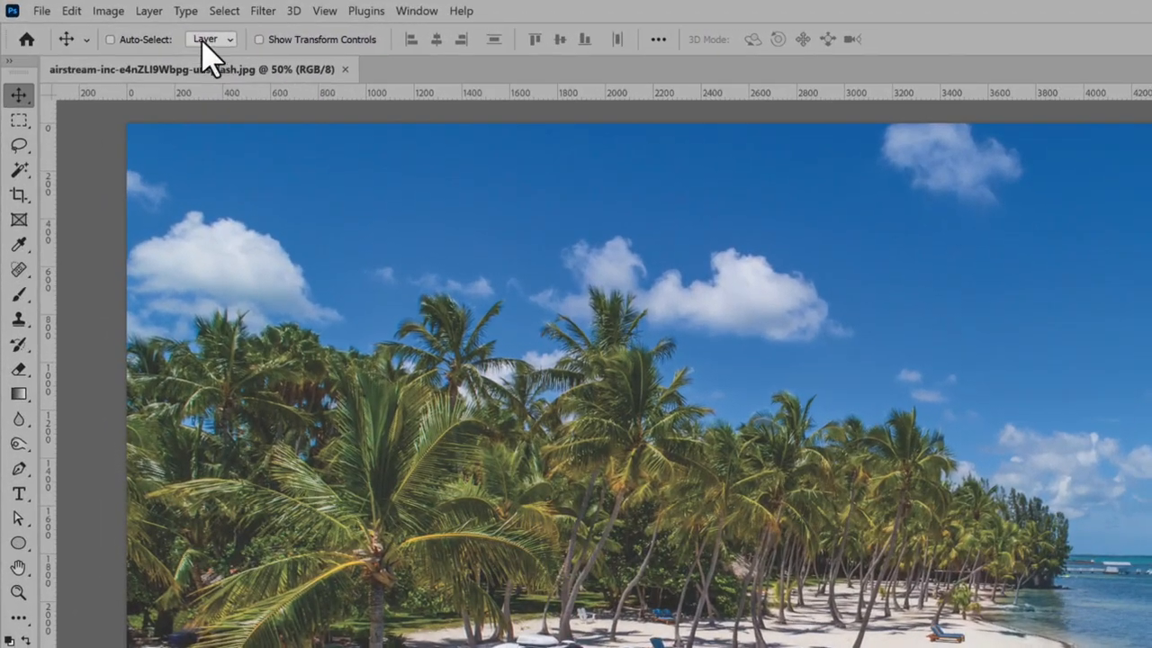
Step: Change the beach photo's colour mode to CMYK Color via Image > Mode
click(106, 11)
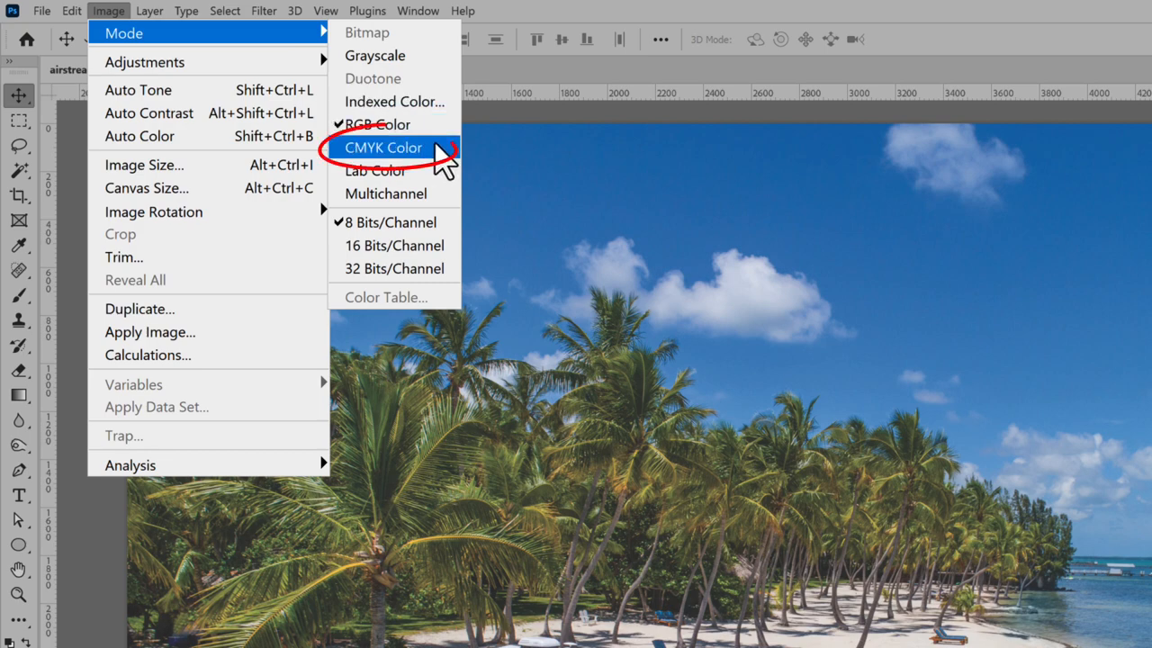
click(383, 147)
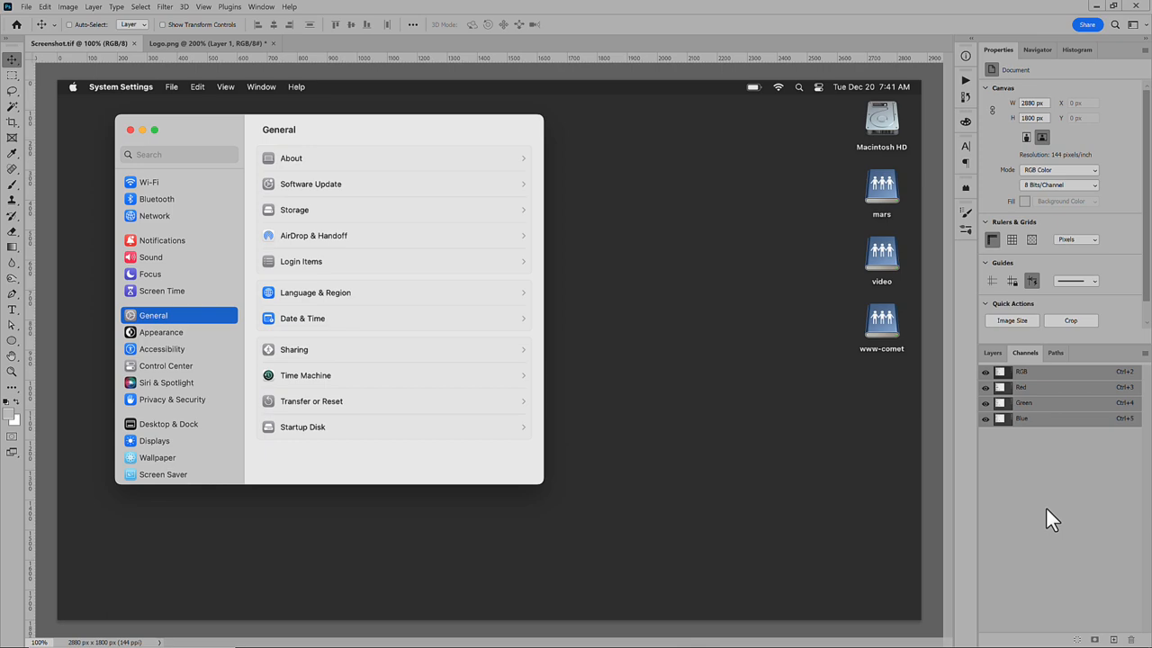
mouse_move(787, 351)
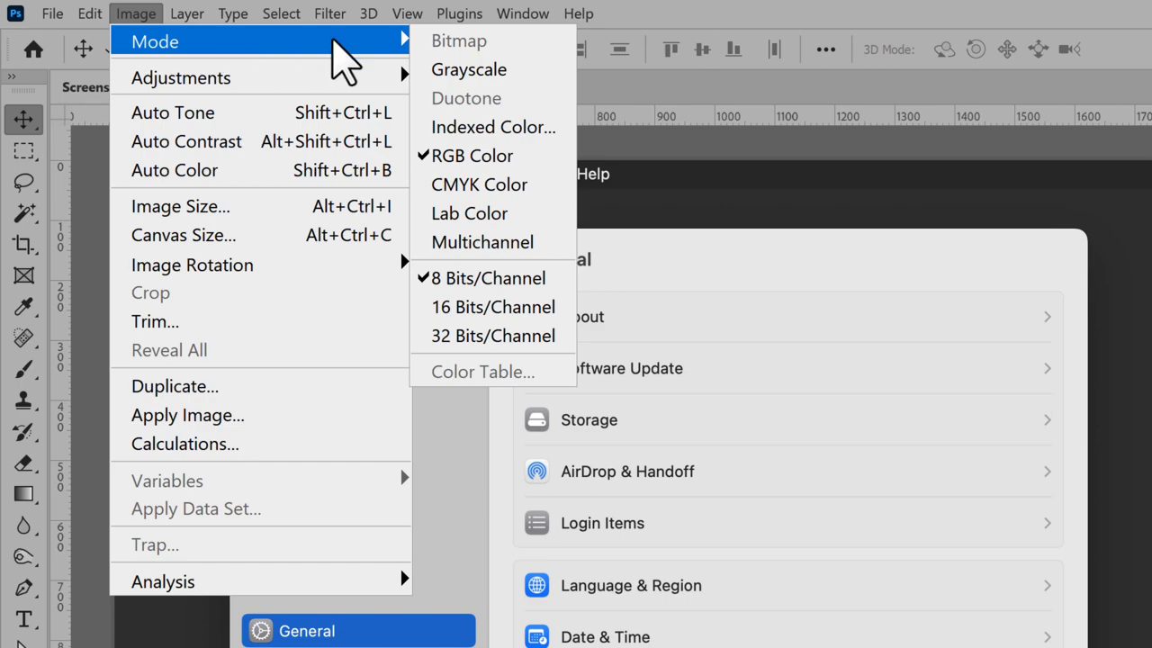
mouse_move(570, 200)
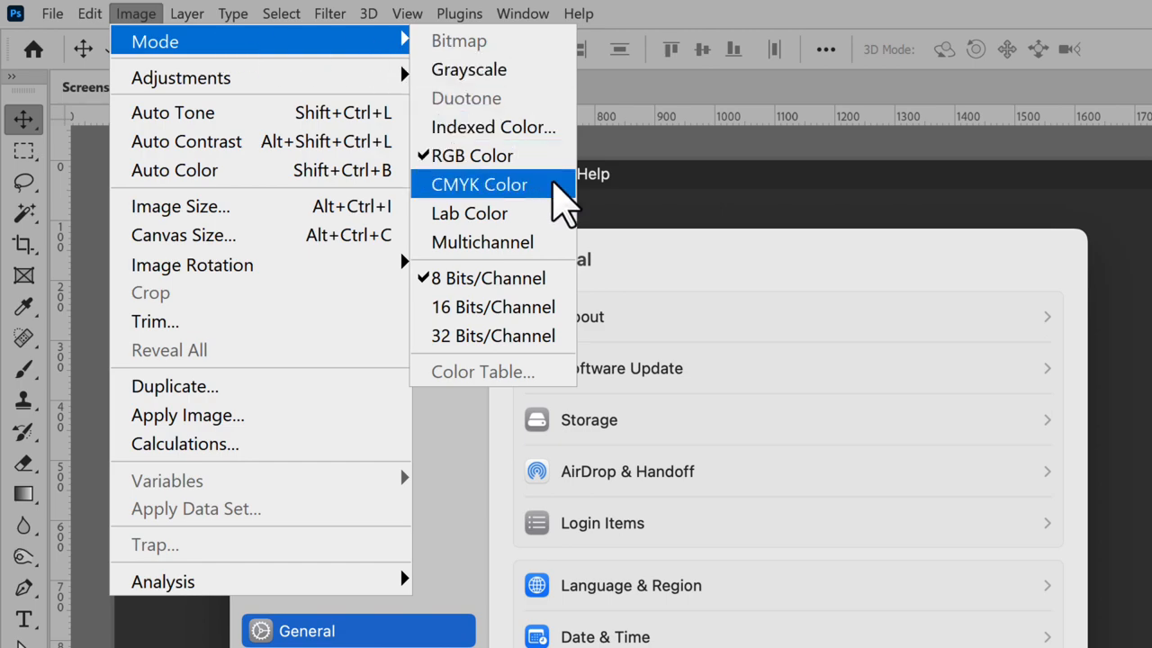
Step: Convert the System Settings screenshot to CMYK, accepting the U.S. Web Coated (SWOP) v2 profile
click(478, 184)
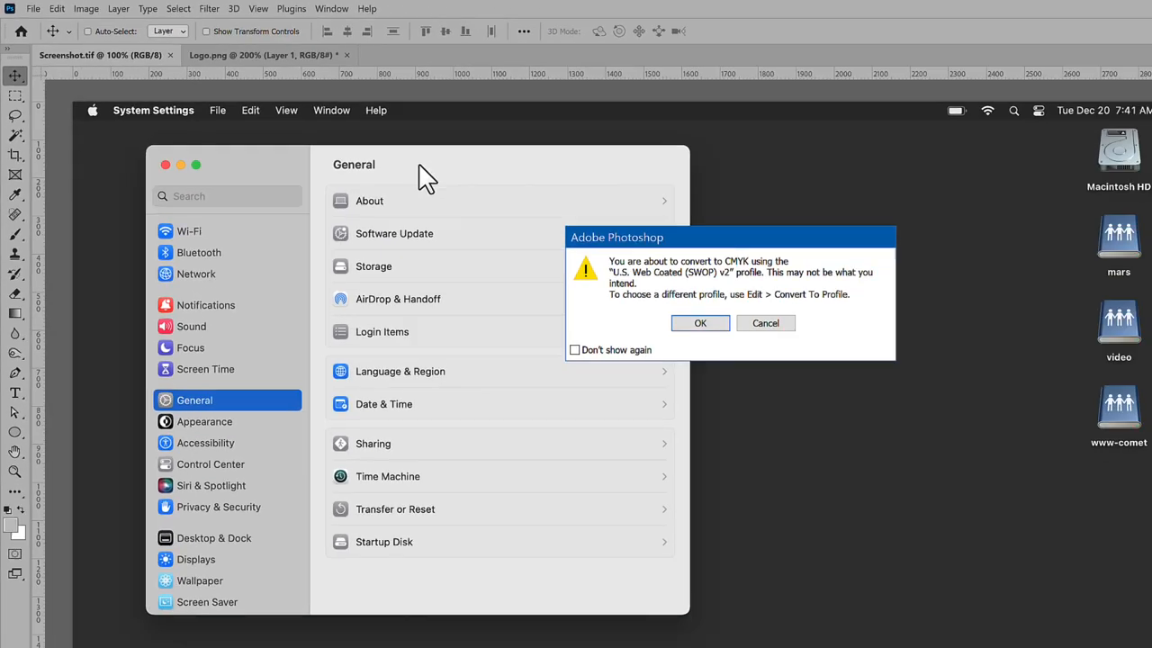
click(700, 323)
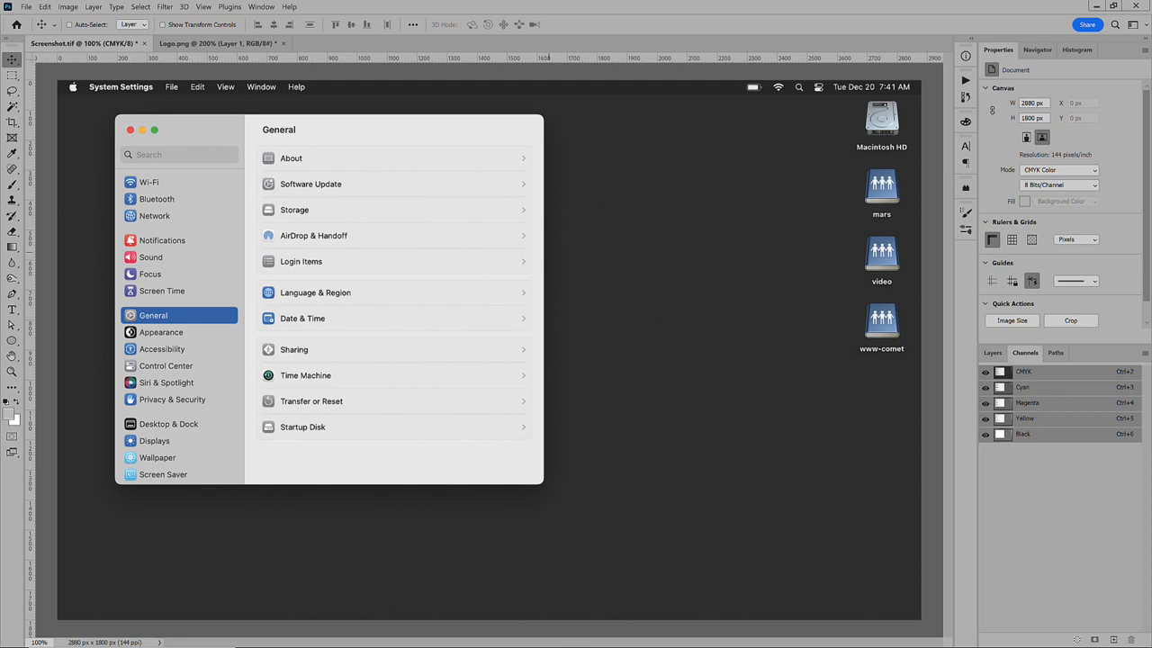
mouse_move(766, 366)
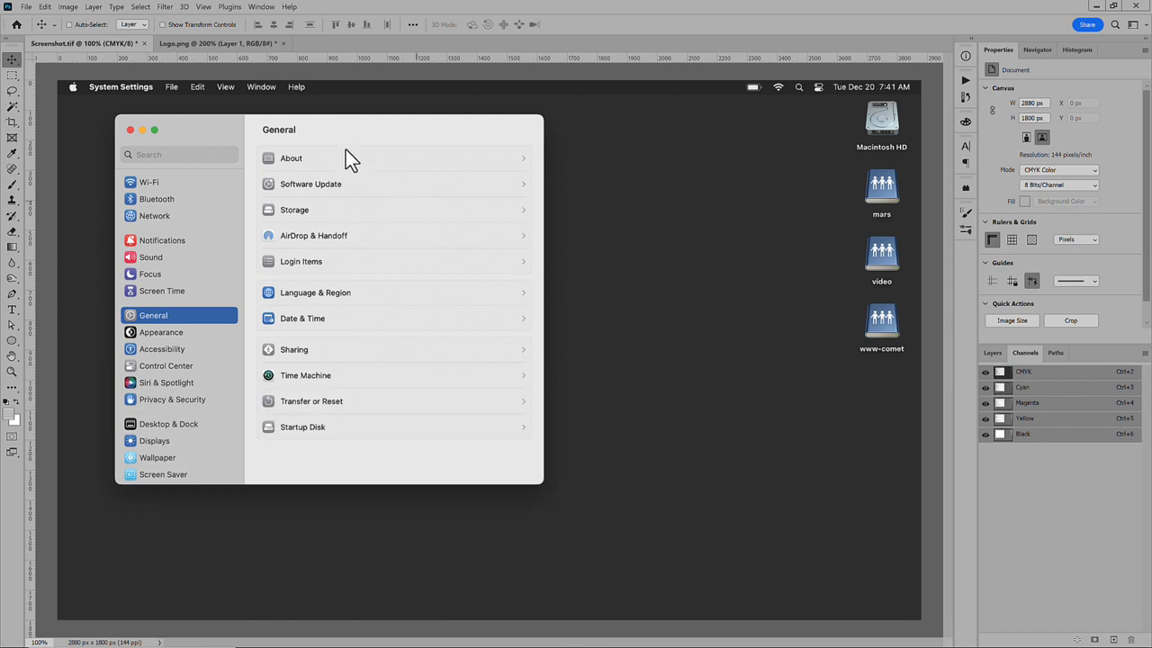
click(84, 7)
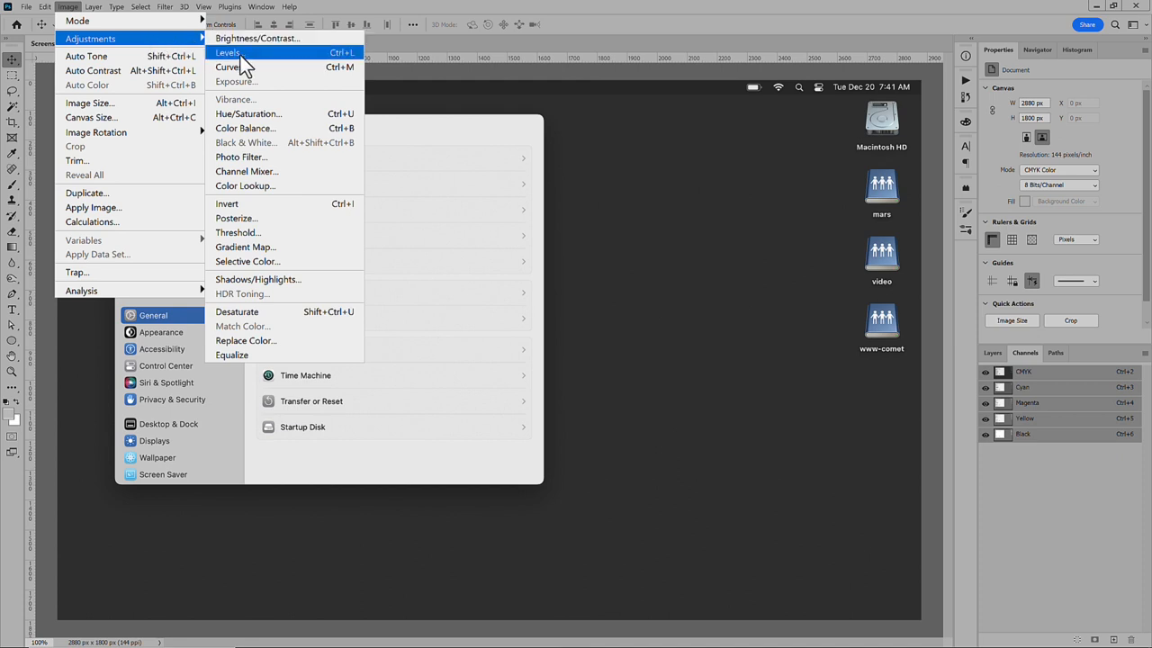
click(227, 57)
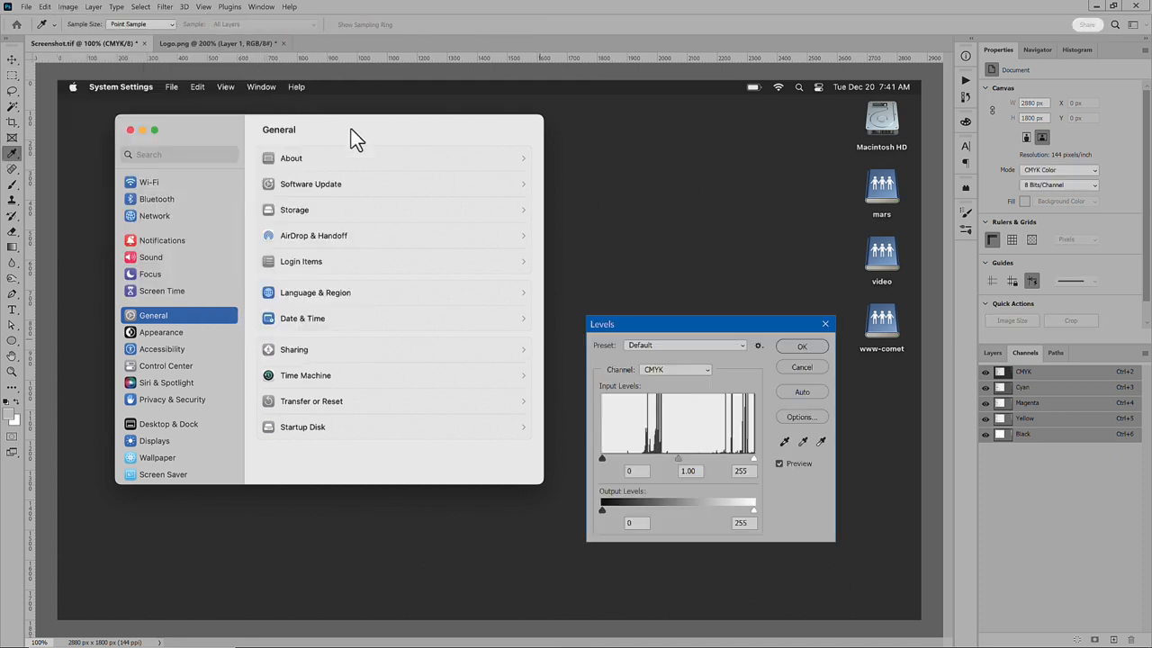
click(672, 370)
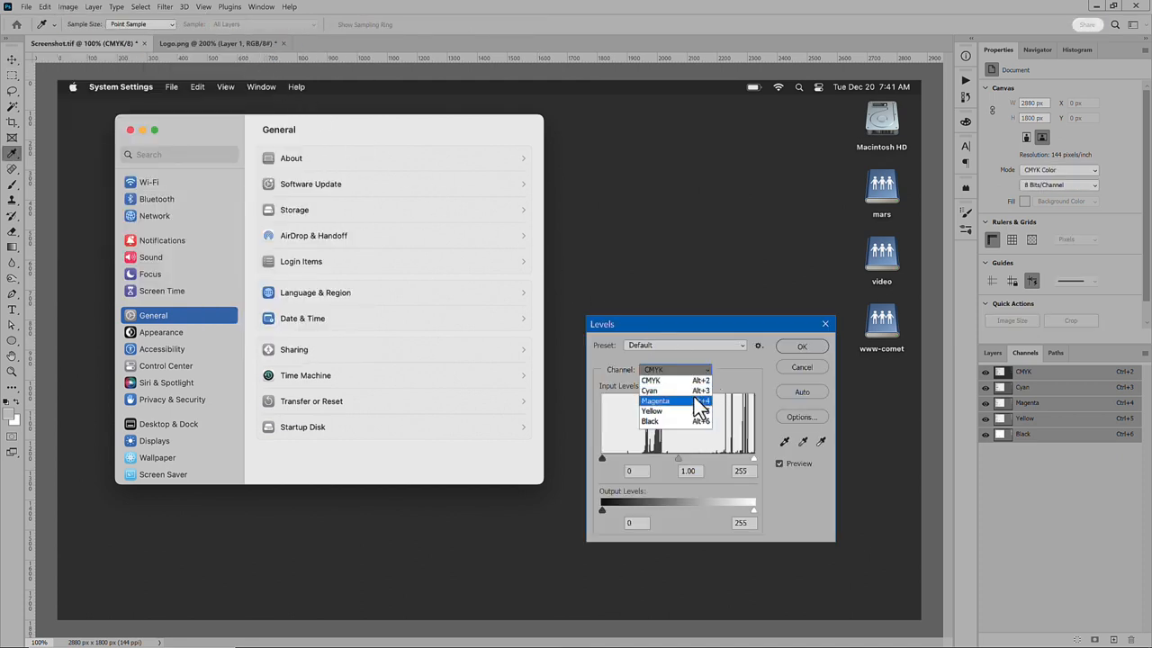
click(655, 400)
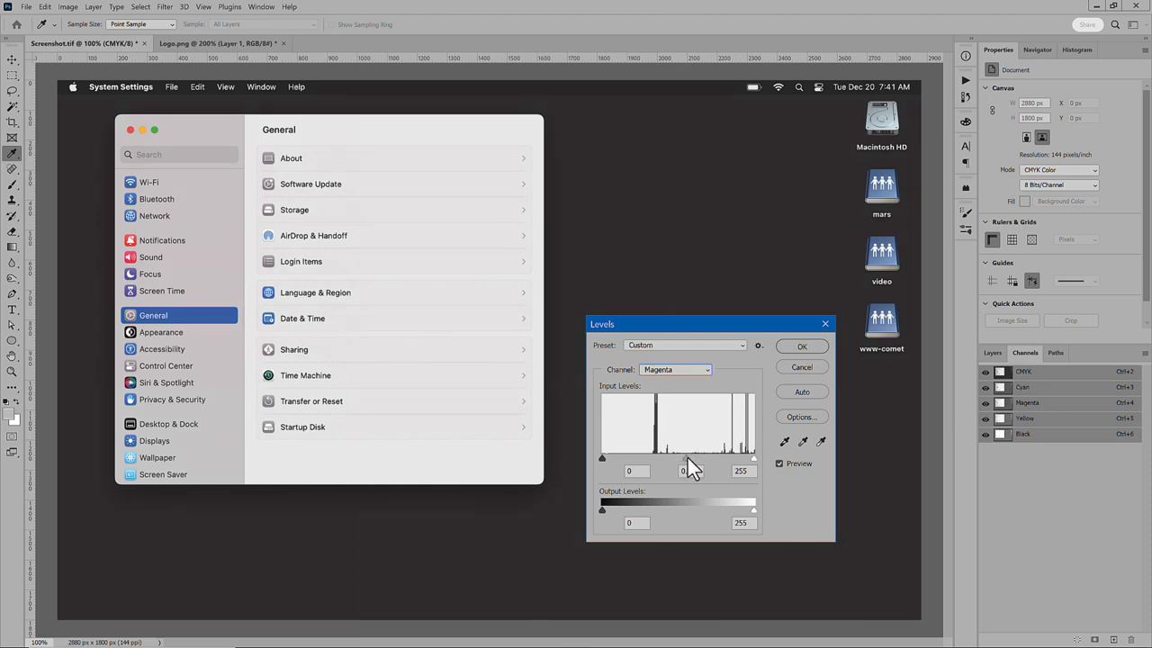
drag(691, 457, 704, 457)
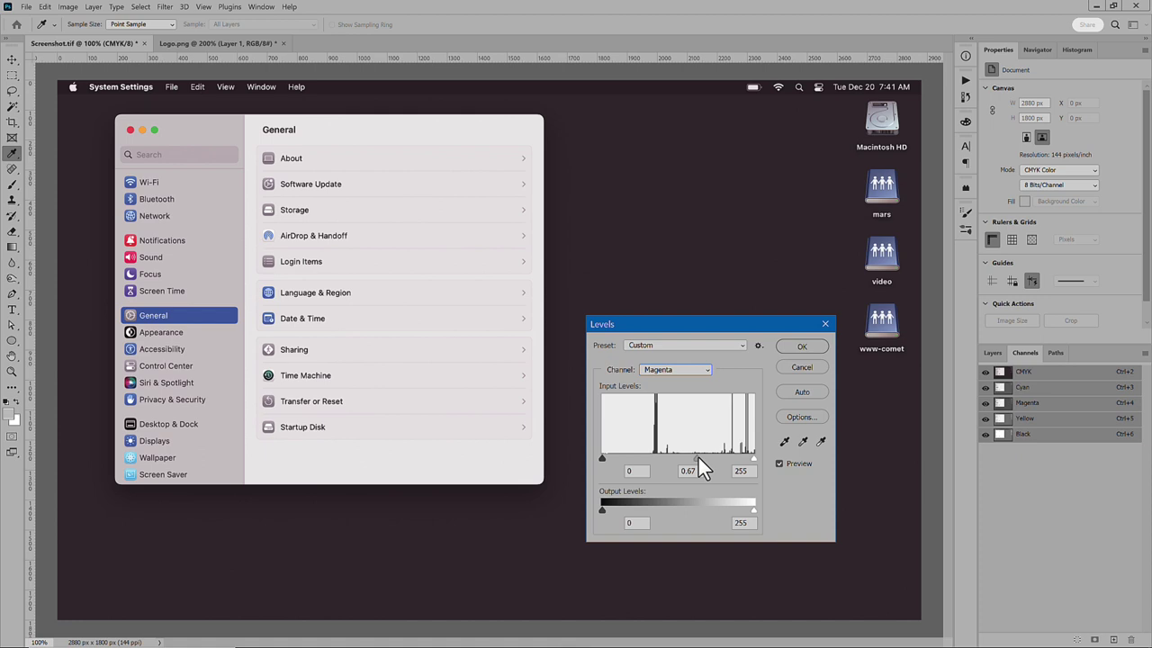
drag(682, 457, 676, 457)
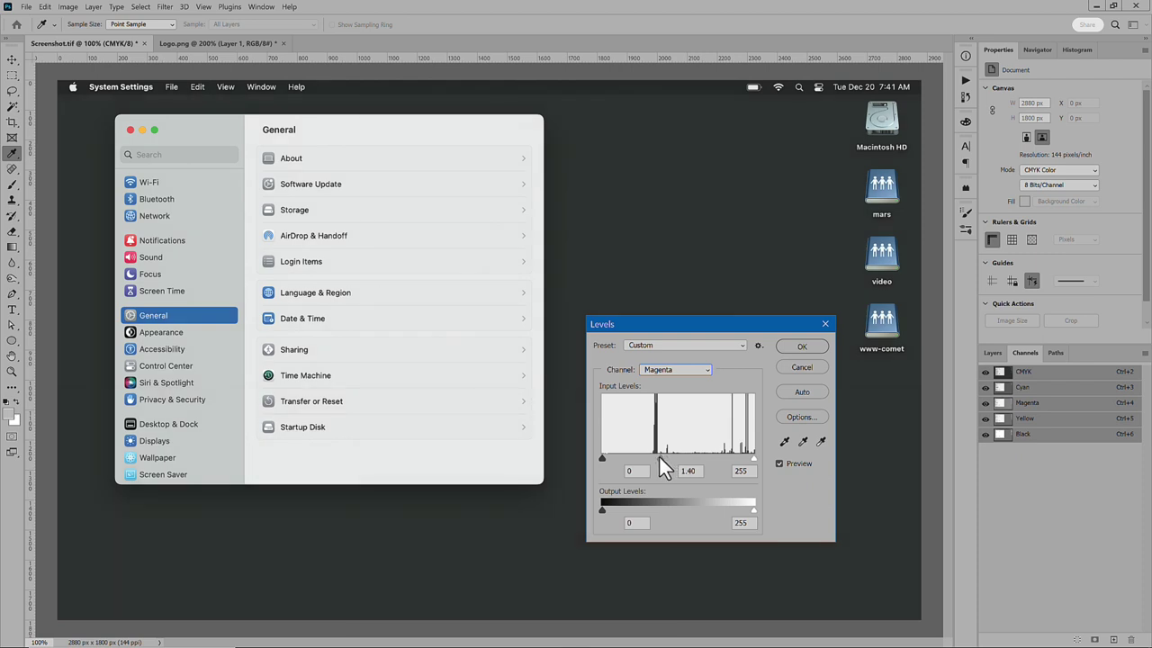
drag(666, 457, 657, 457)
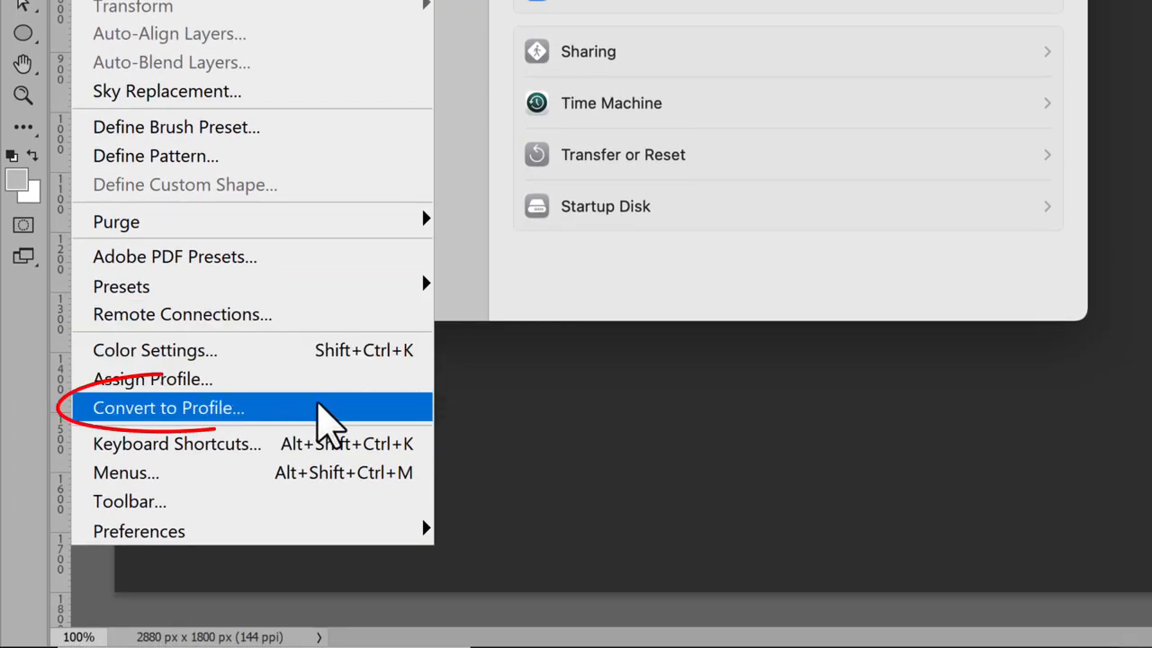
Step: Convert the screenshot to a Custom CMYK profile with Black Generation set to Maximum
click(168, 407)
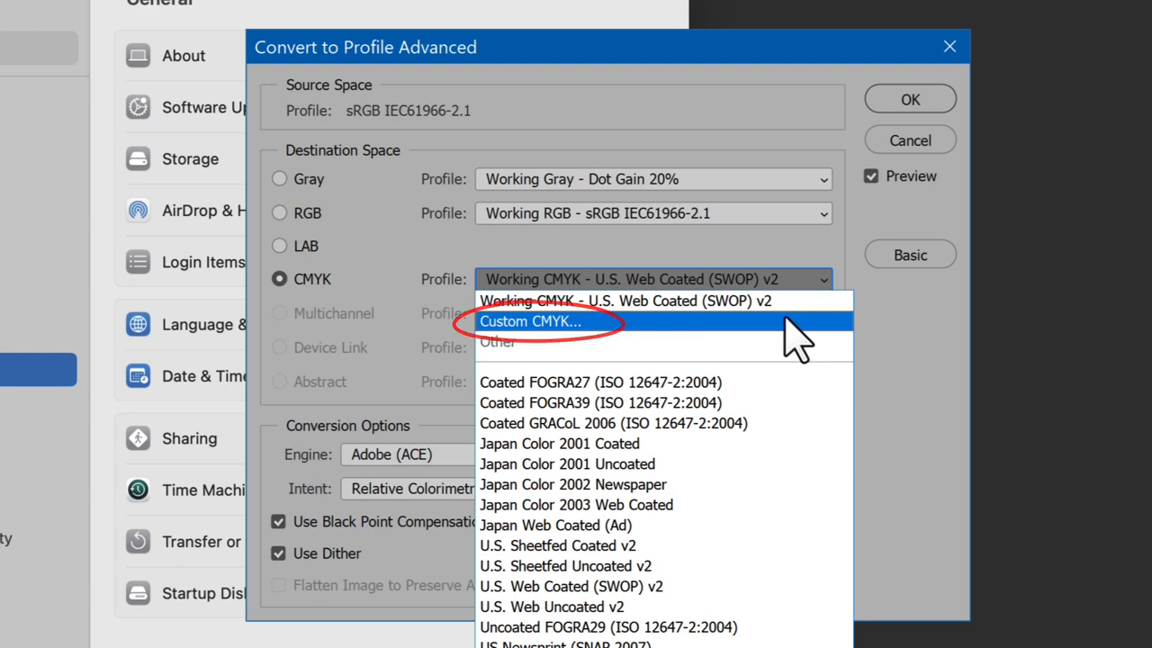
click(534, 321)
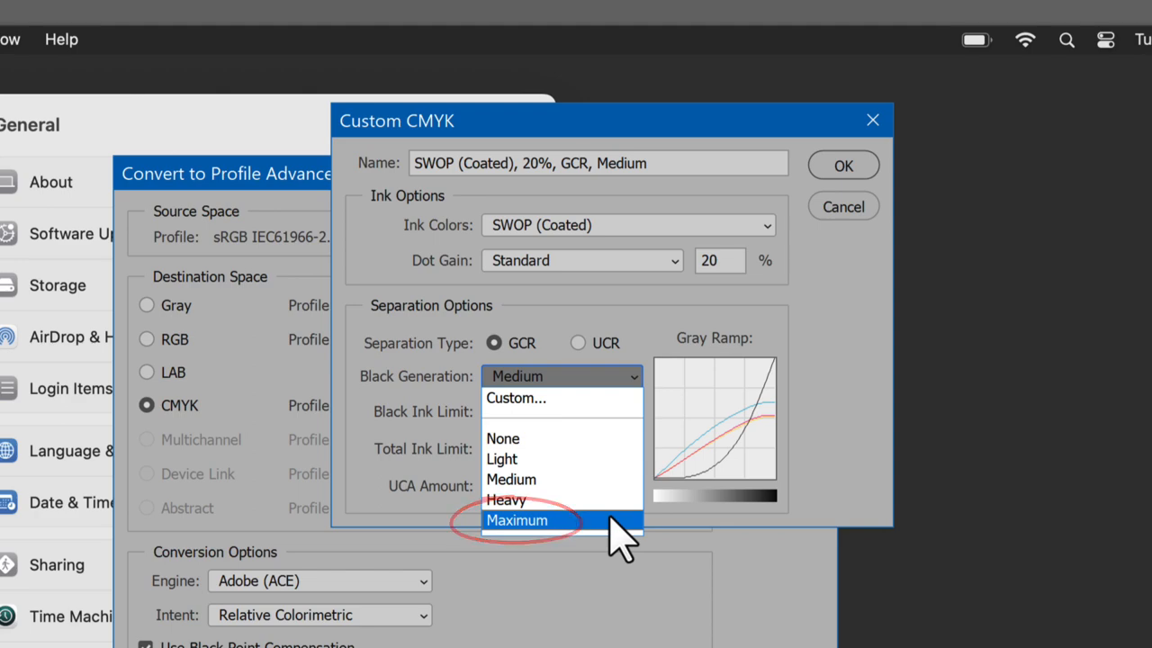
click(517, 520)
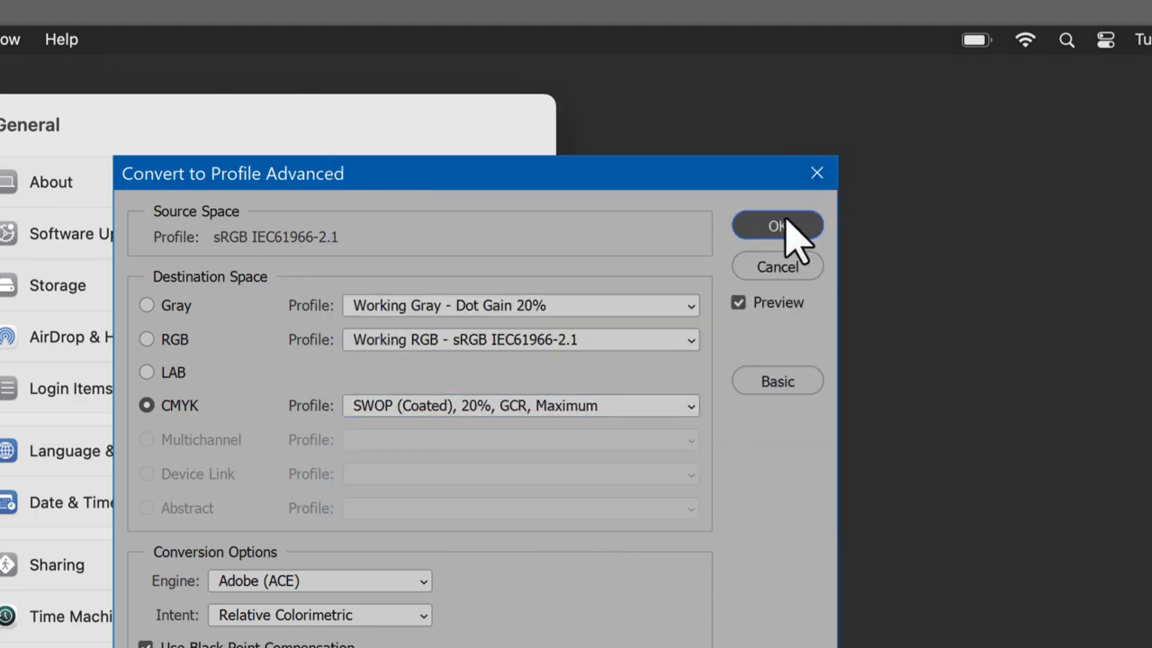
click(777, 225)
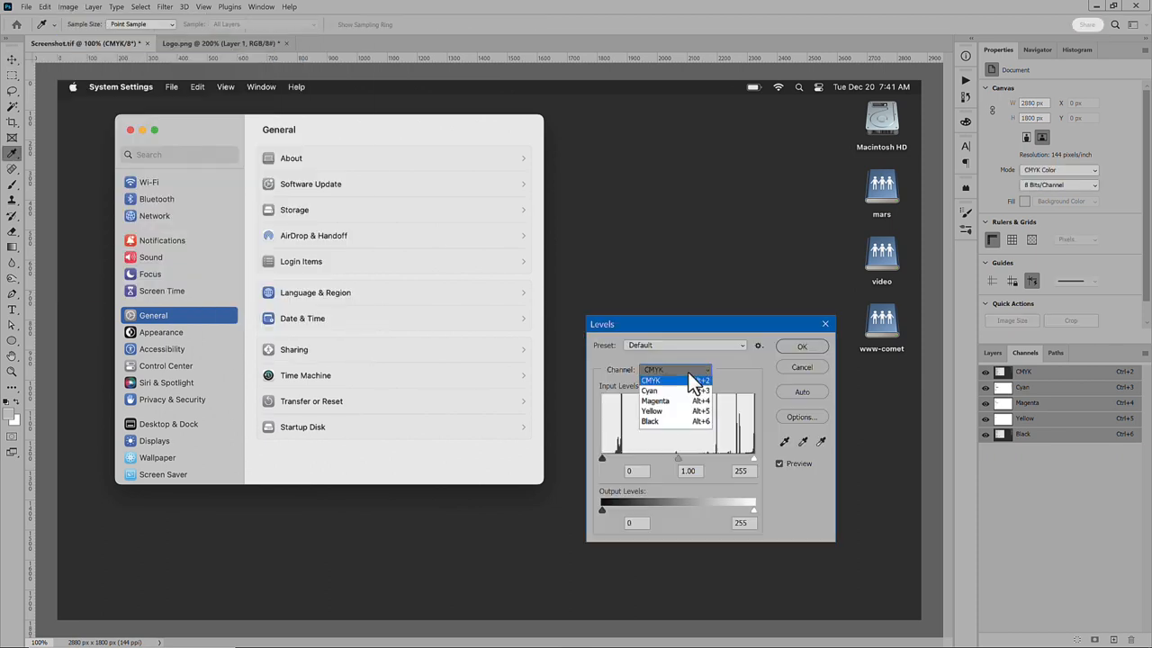
click(669, 400)
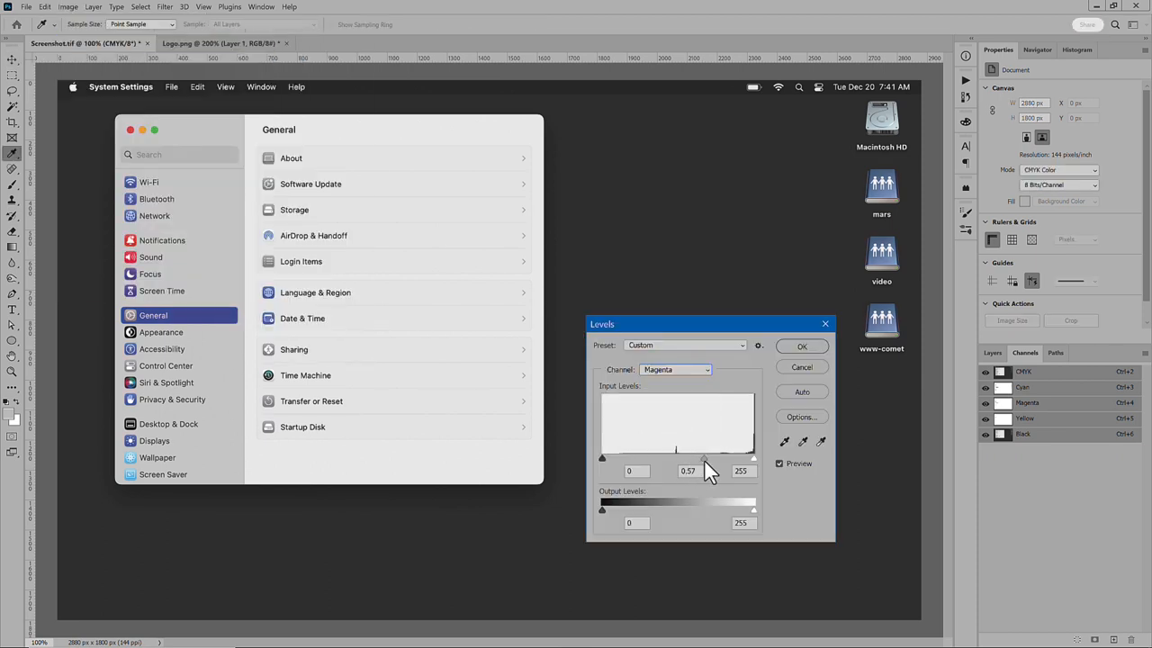
drag(705, 457, 677, 457)
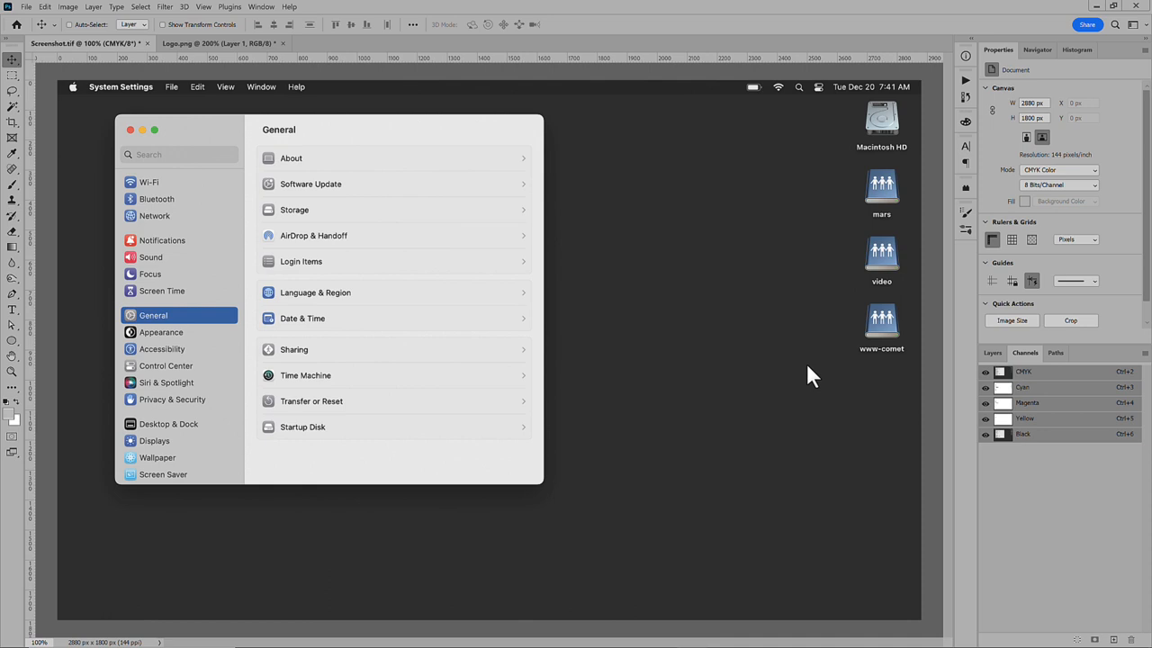
mouse_move(642, 286)
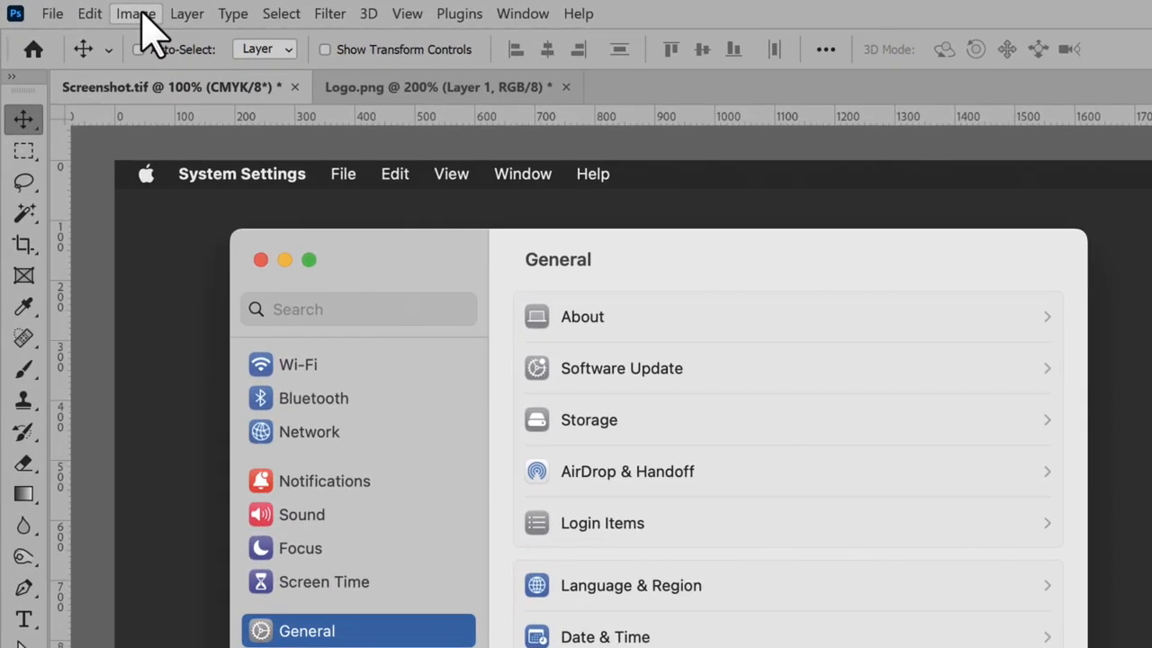
Step: Open the Image menu to reach the Trap command
click(134, 14)
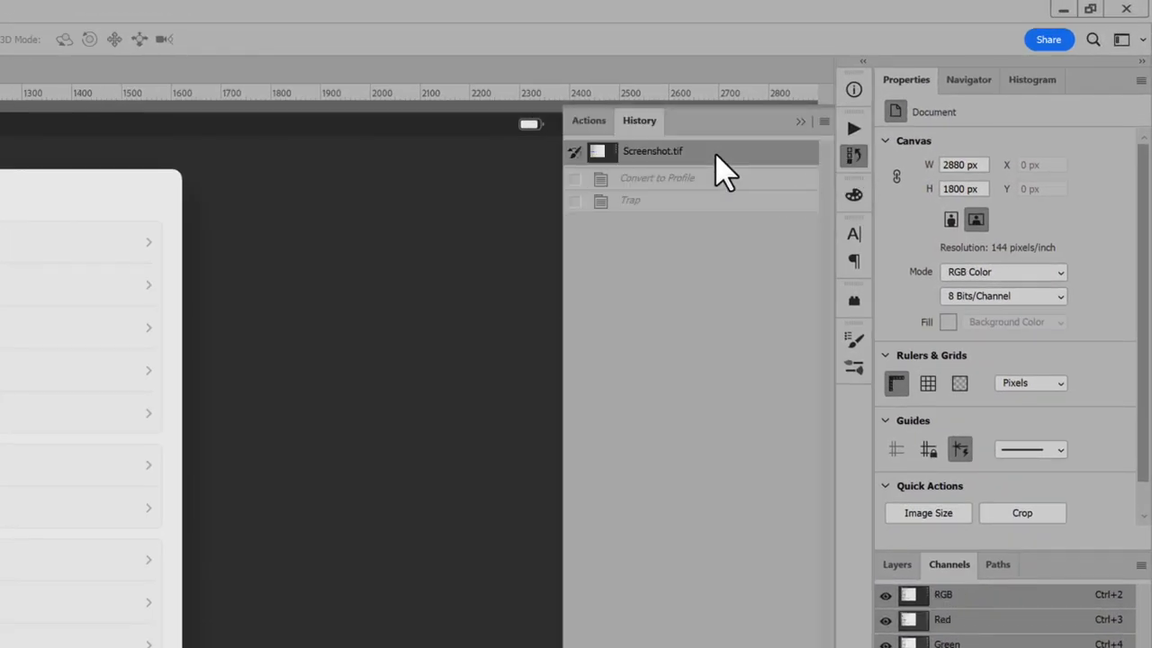
Step: Revert to the original snapshot and record the SWOP Max Black profile-conversion action
click(824, 120)
text(SWOP Max)
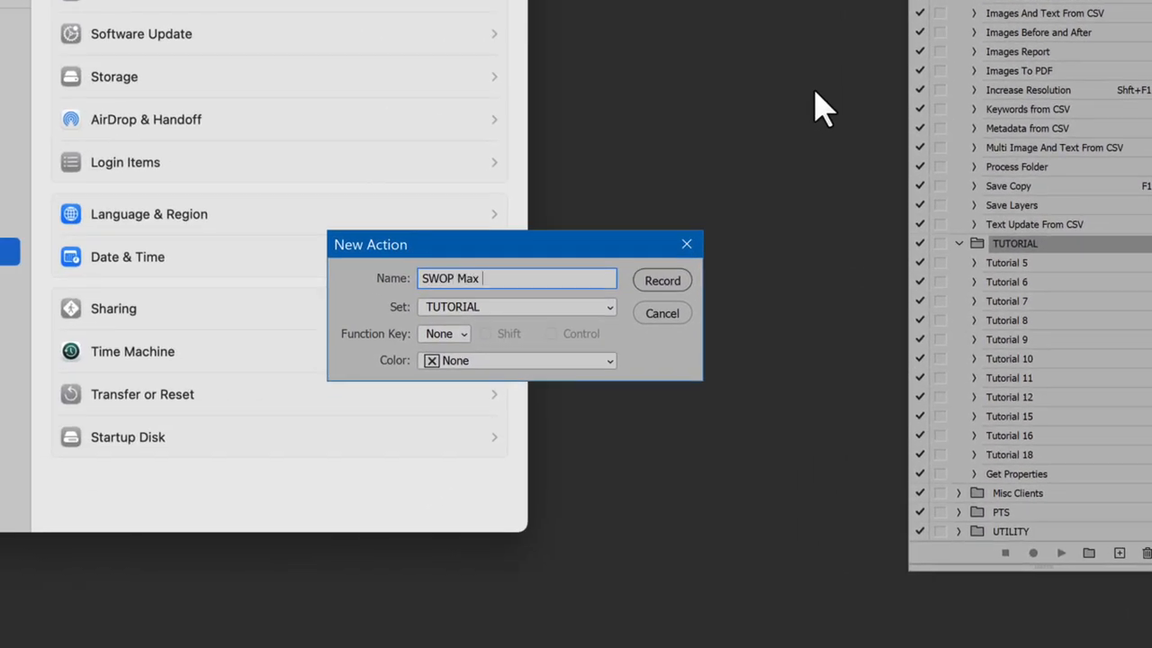
click(662, 280)
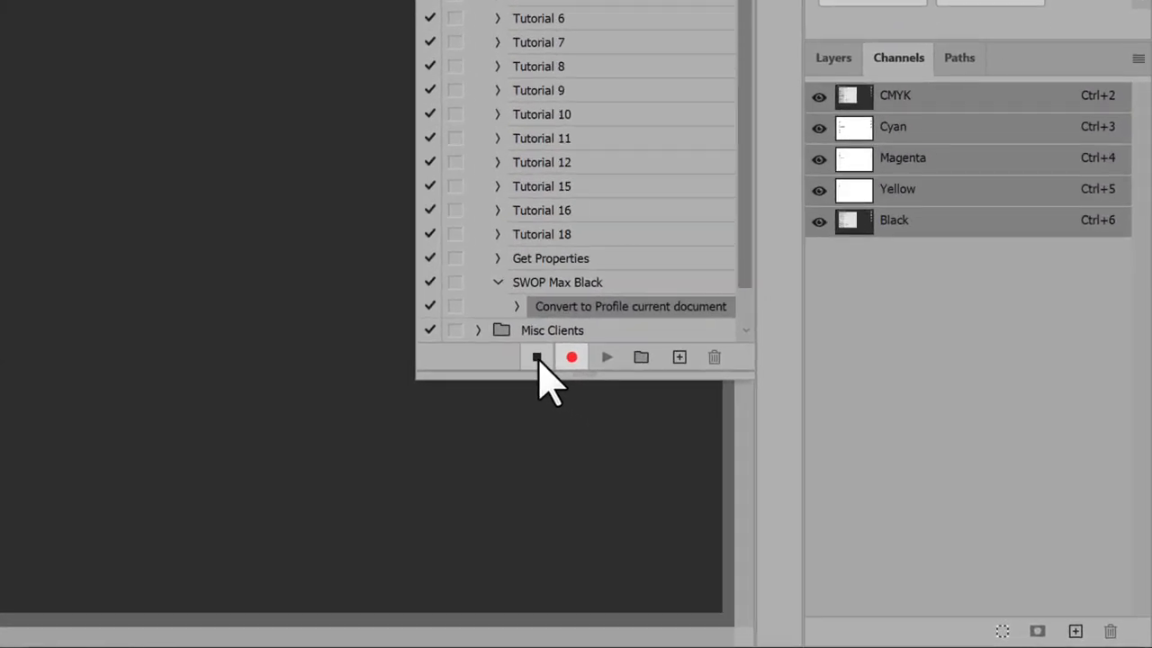
click(535, 357)
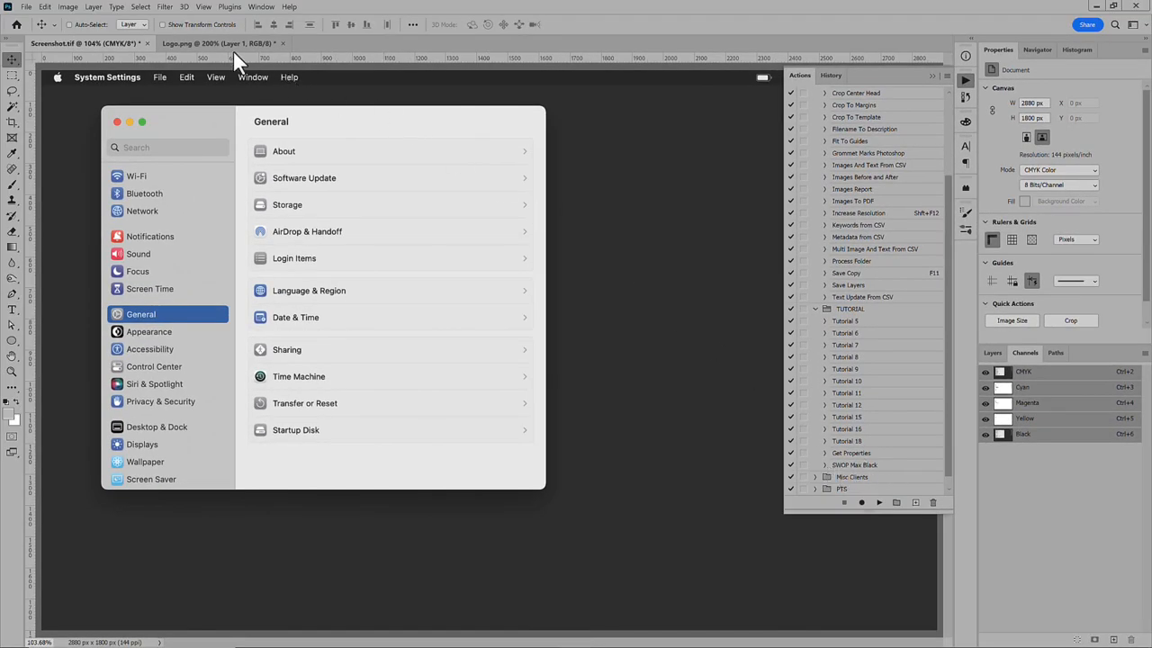
Step: Run the SWOP Max Black action on Logo.png and view its Black channel alone
click(200, 42)
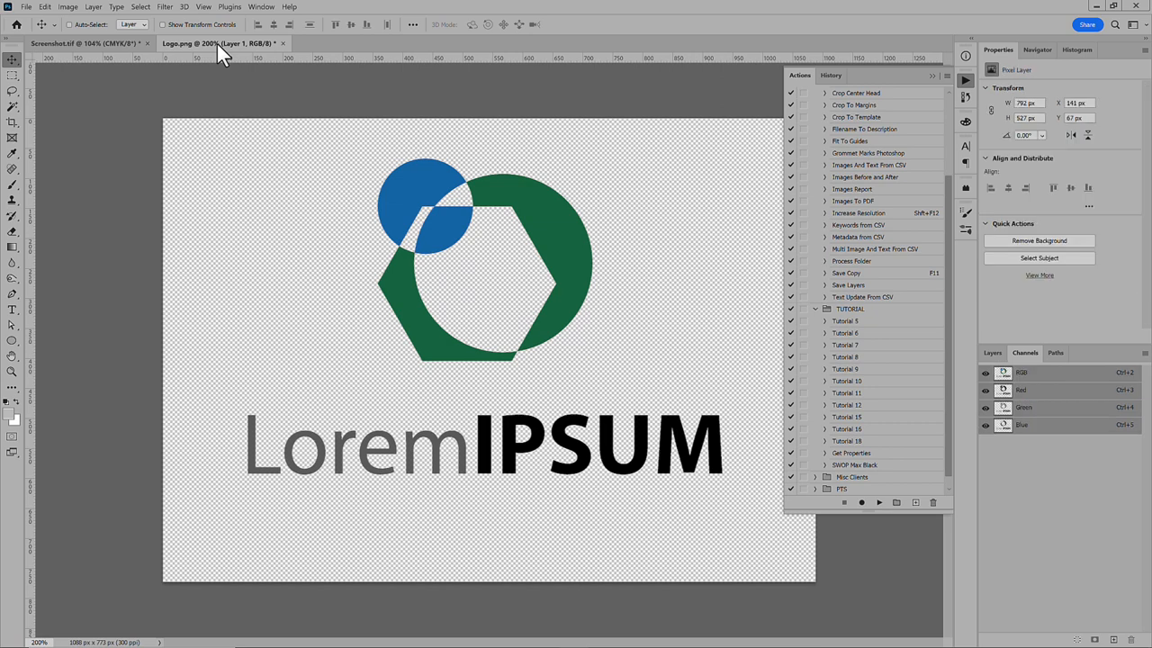
click(81, 8)
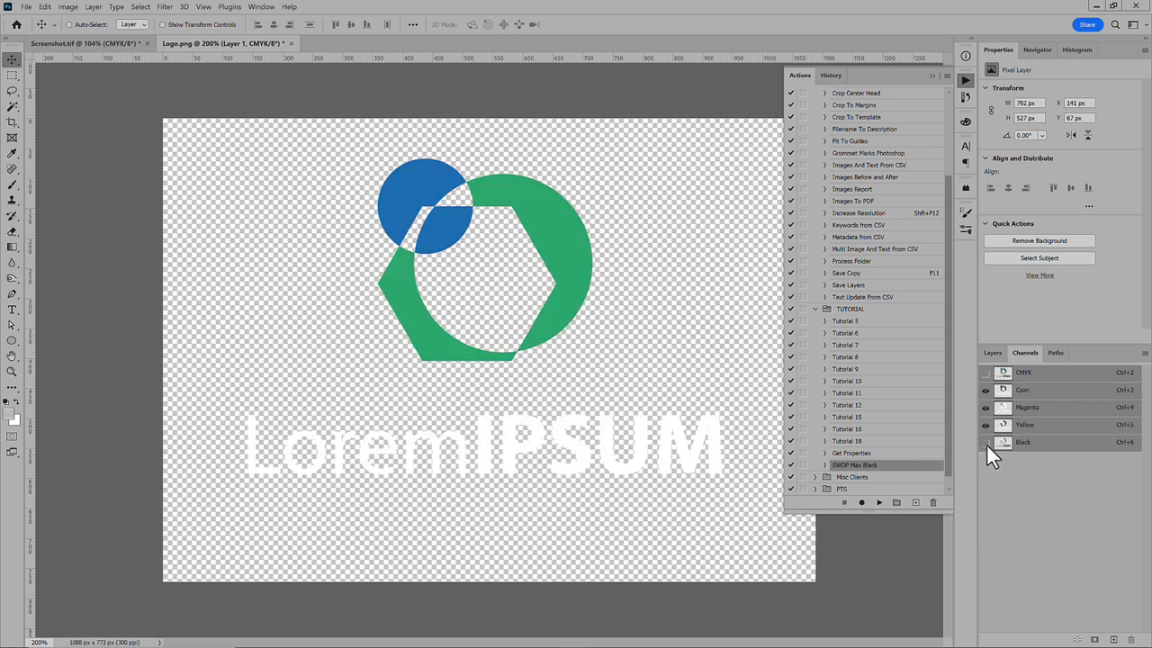
click(981, 460)
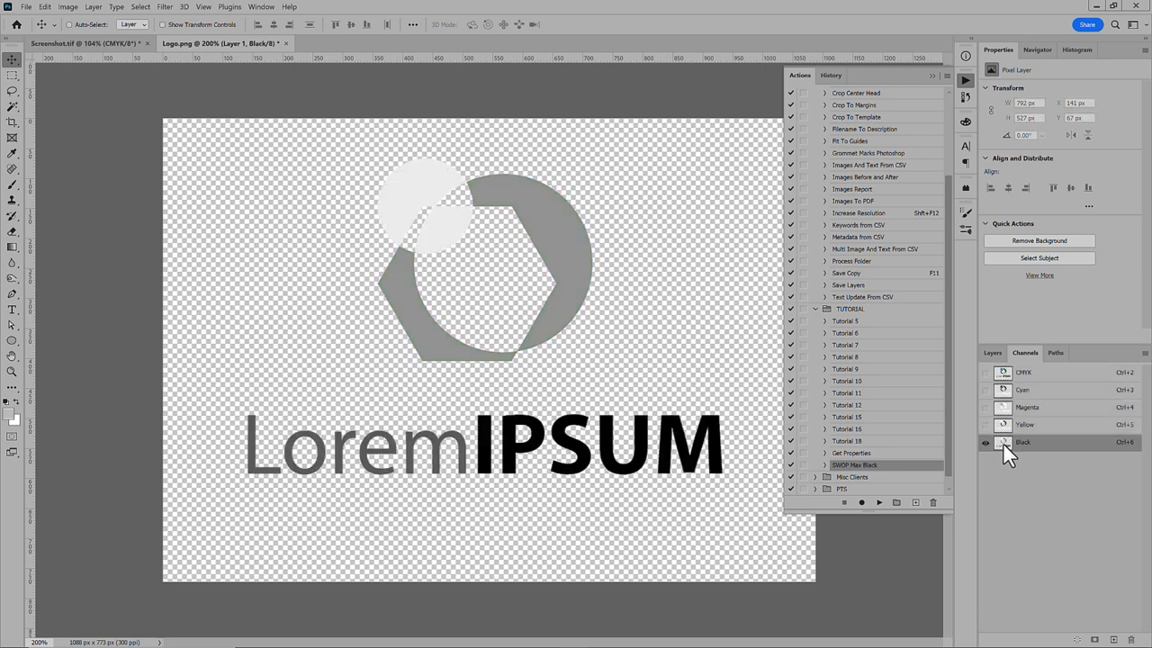